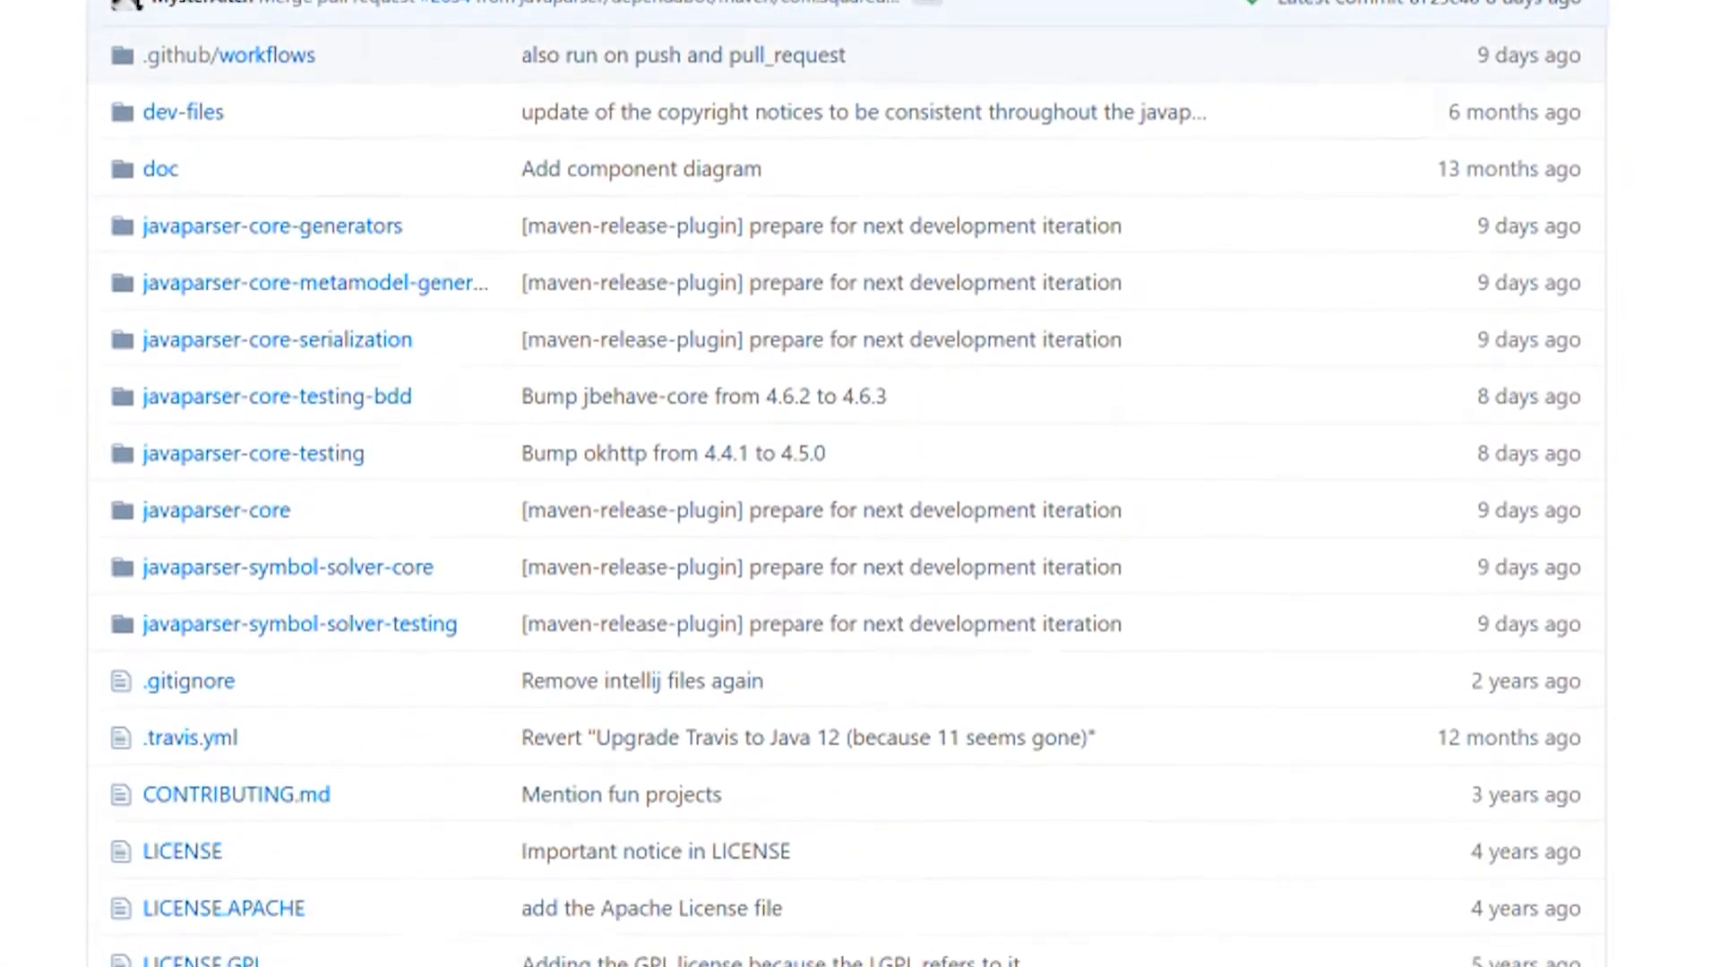
scroll(down, 3)
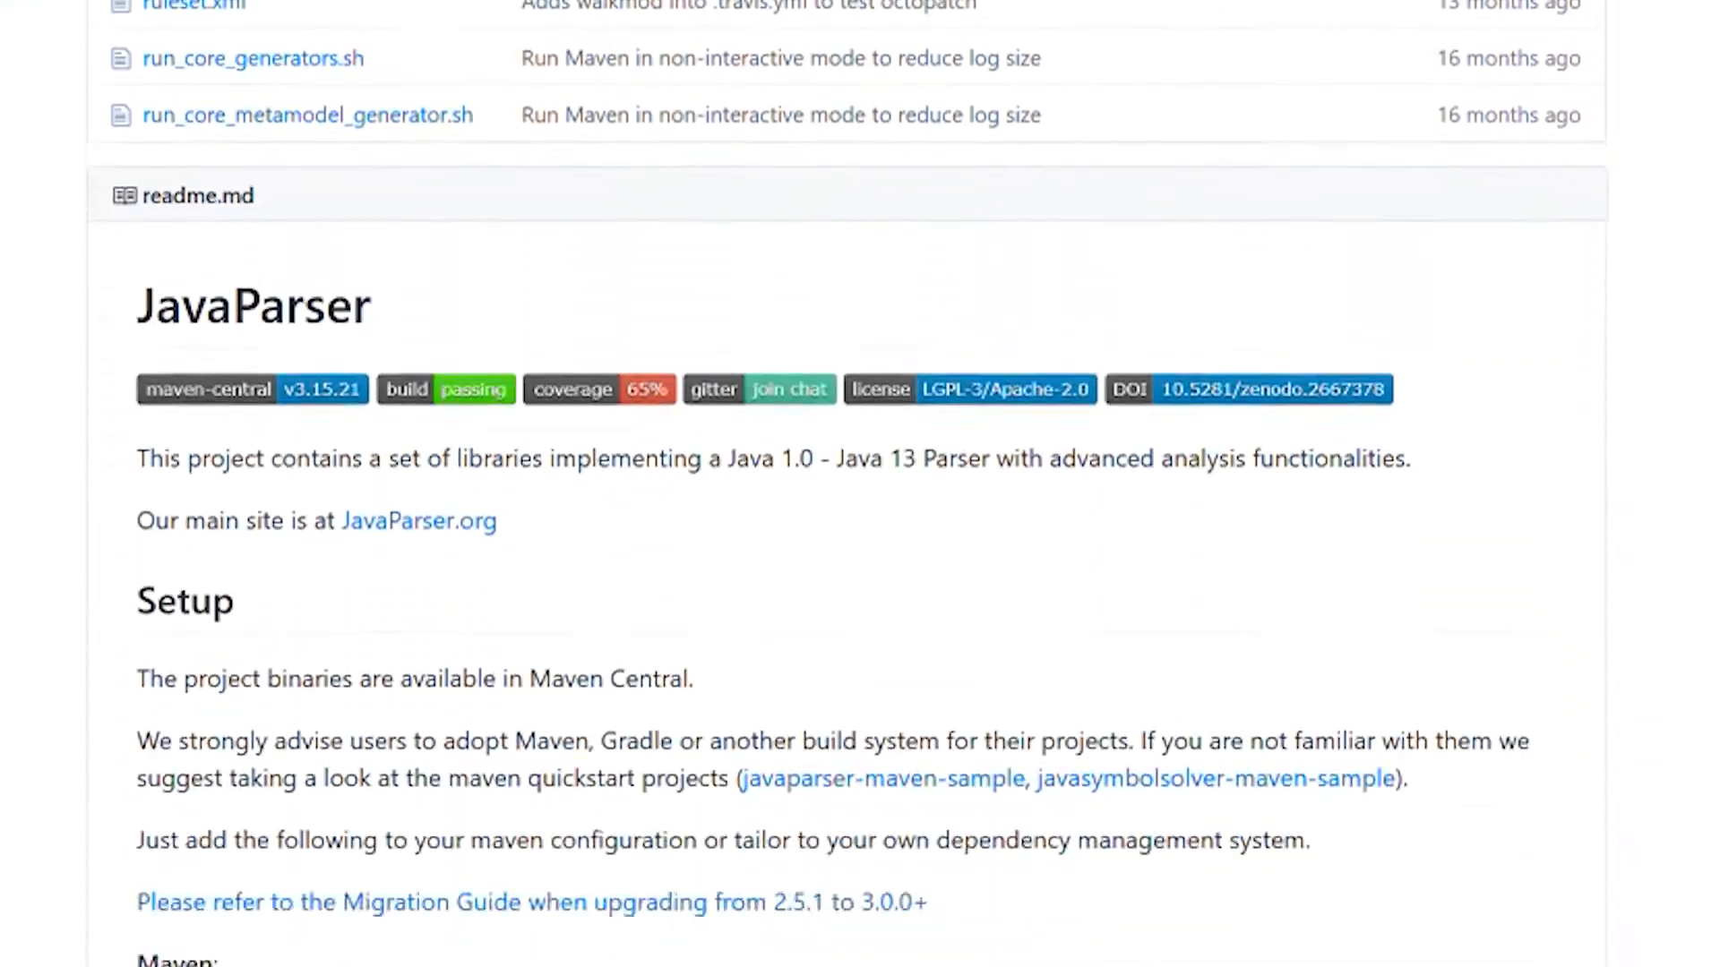
scroll(down, 3)
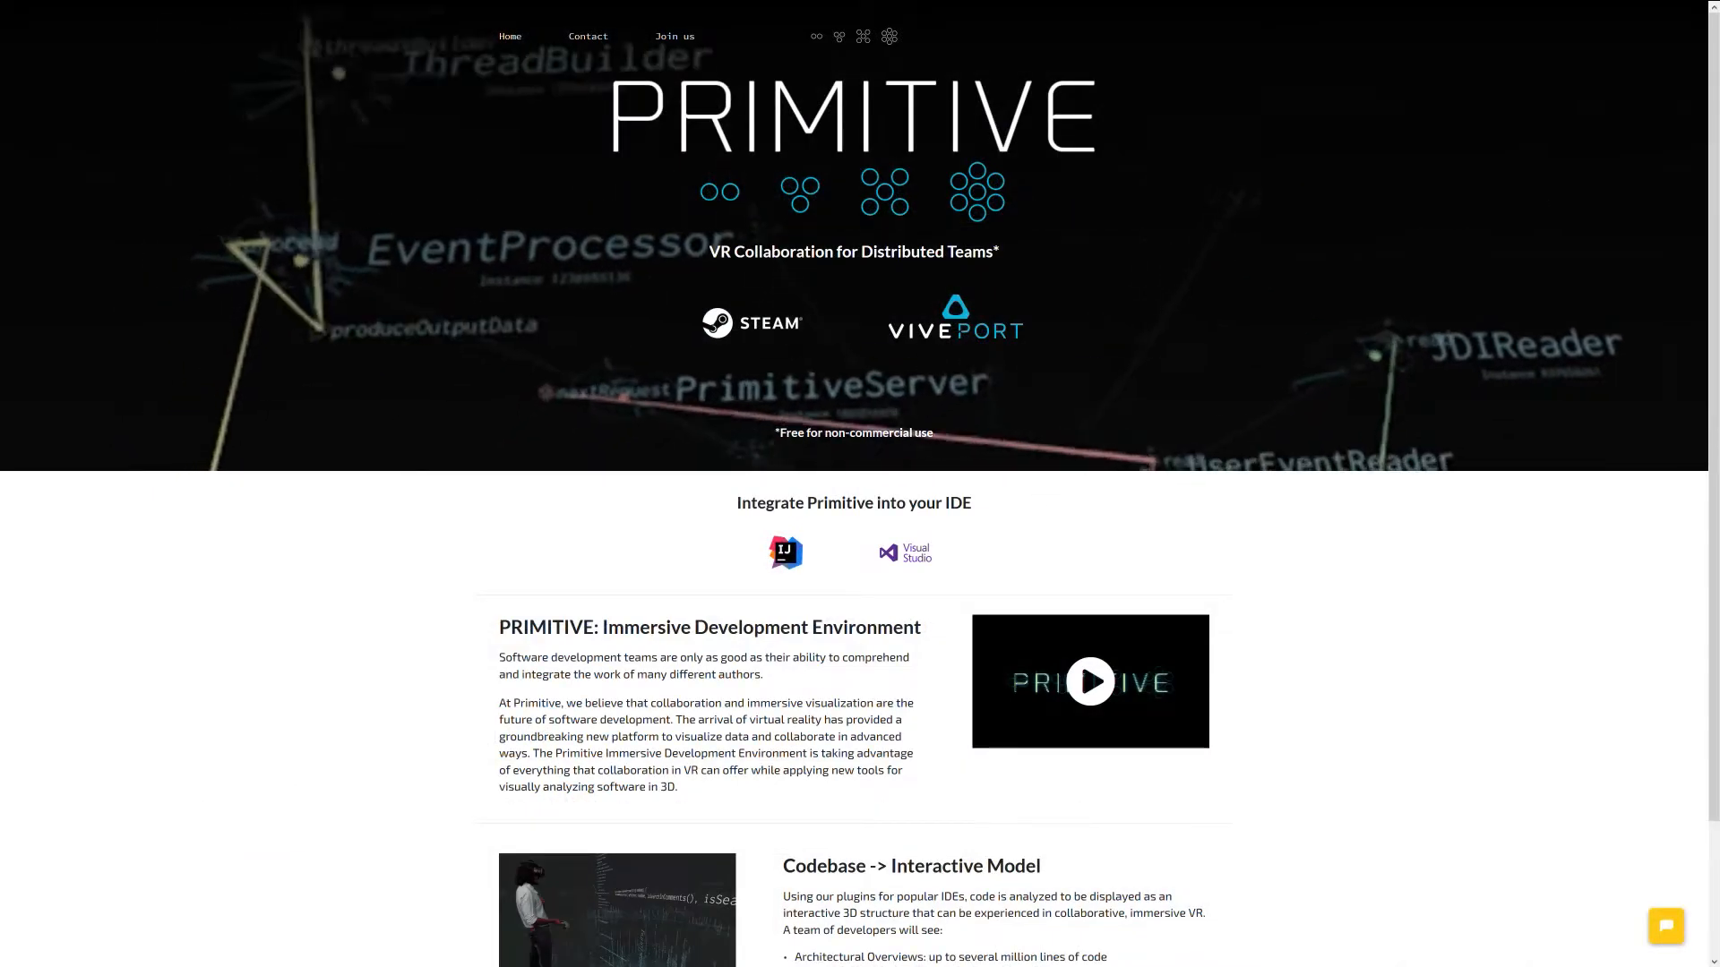
scroll(down, 3)
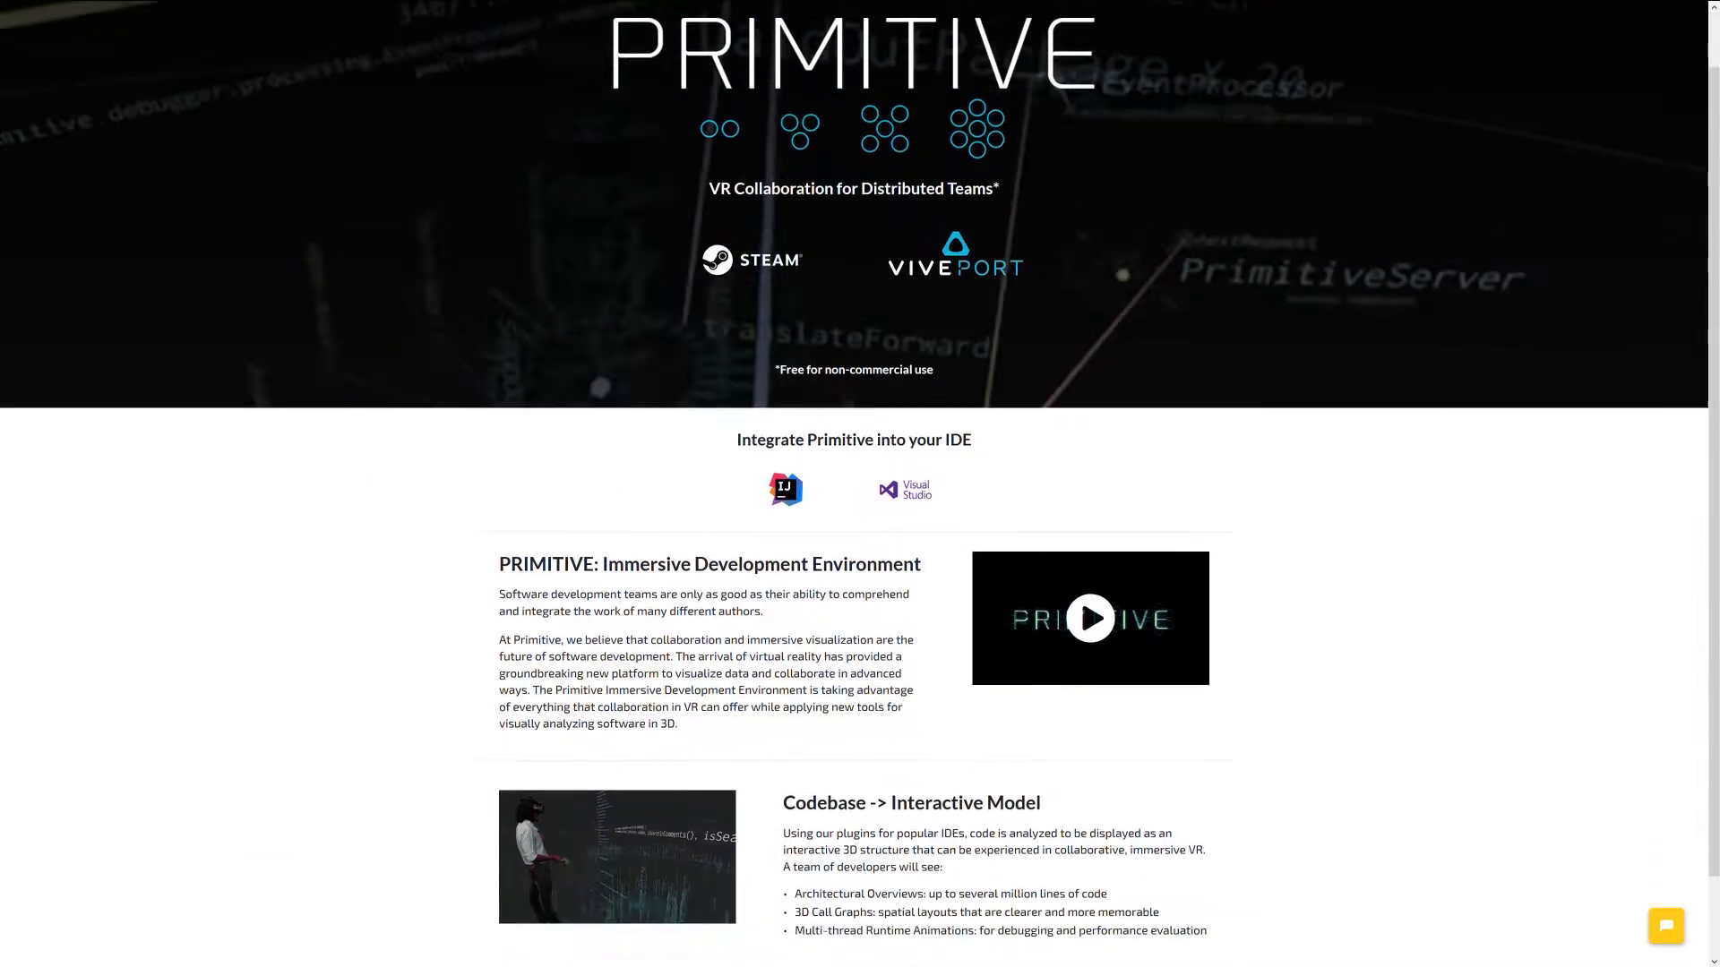